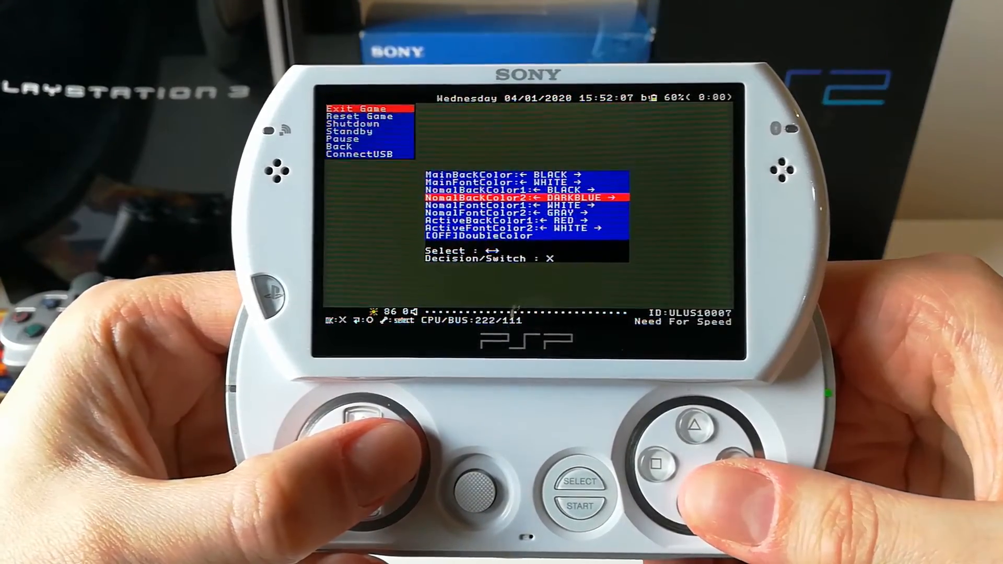
- Cycle NomalBackColor2 from DARKBLUE to ORANGE in the VSH menu colour settings
key("right")
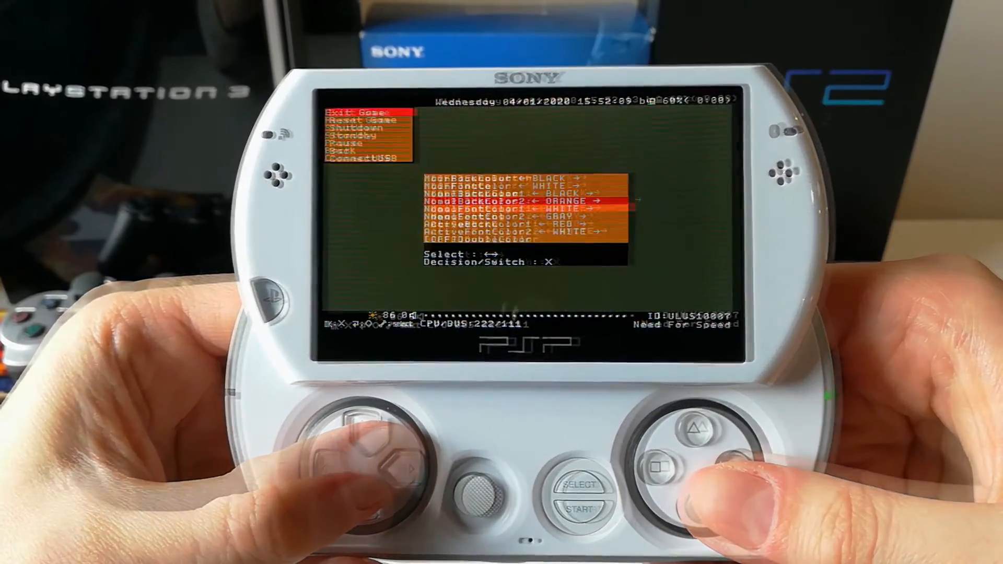